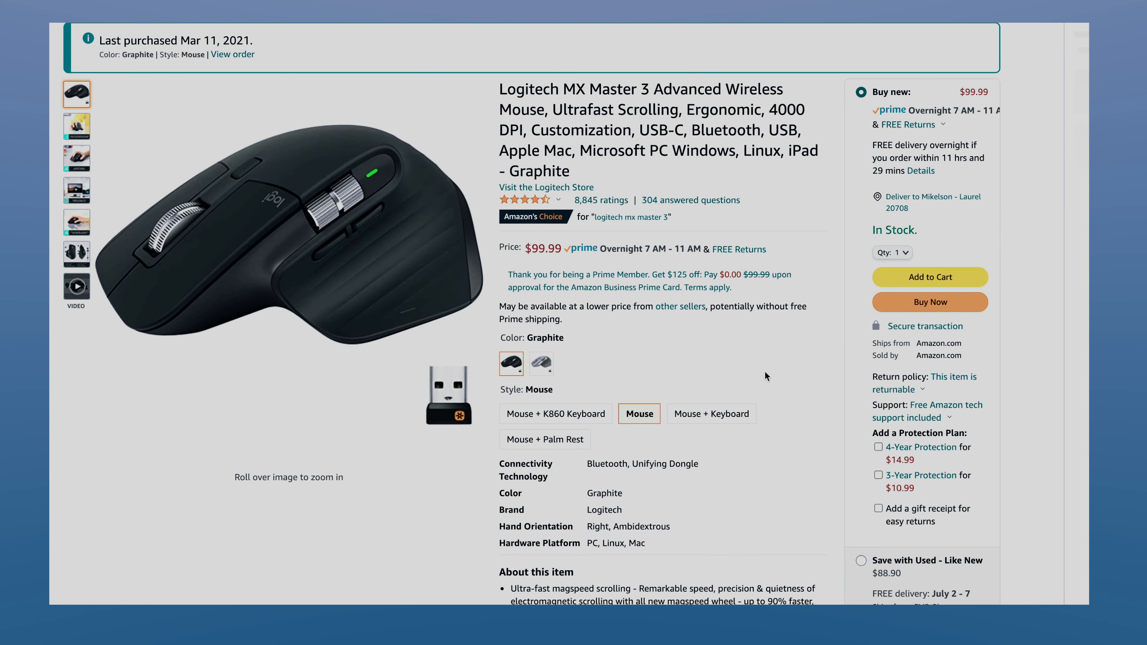
# Navigate forward from the Amazon listing to Logitech's MX Master 3 for Mac page.
pyautogui.scroll(3)
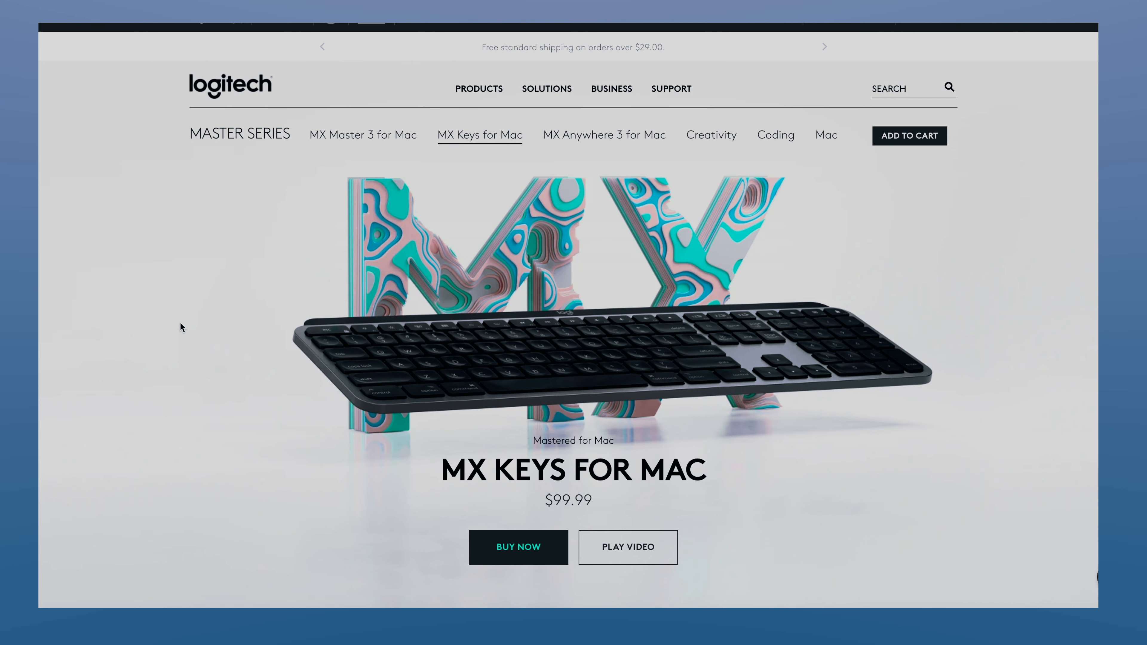
pyautogui.click(362, 135)
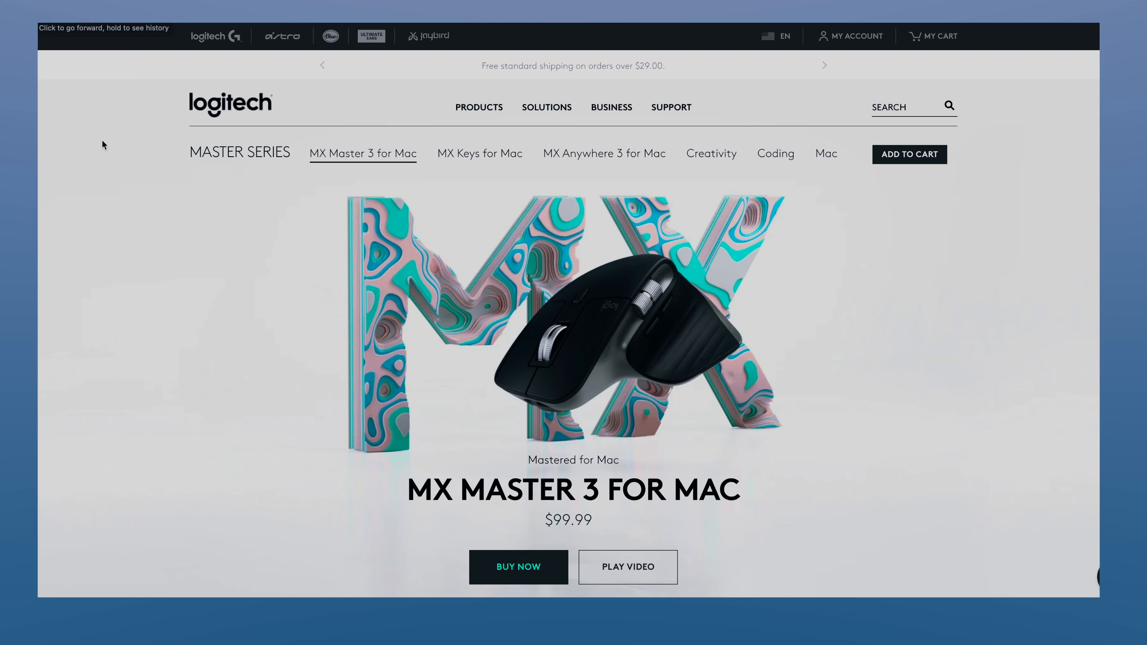
pyautogui.scroll(-3)
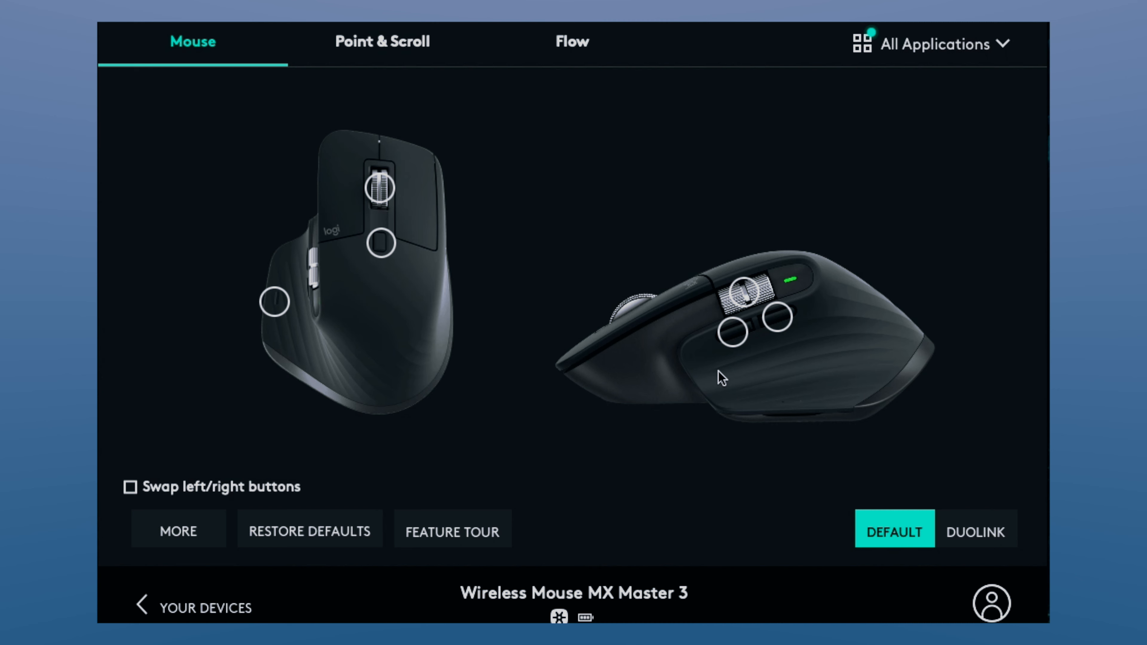
pyautogui.moveTo(365, 540)
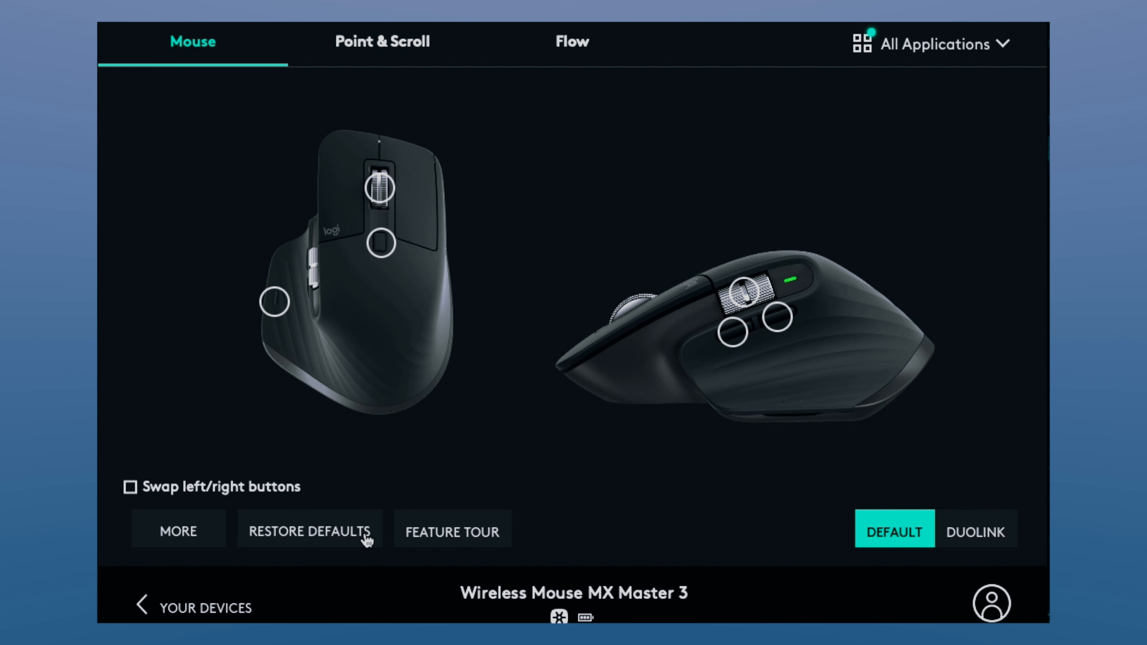
# Launch the MX Master 3 feature tour and advance past the MagSpeed scroll wheel slide.
pyautogui.click(451, 529)
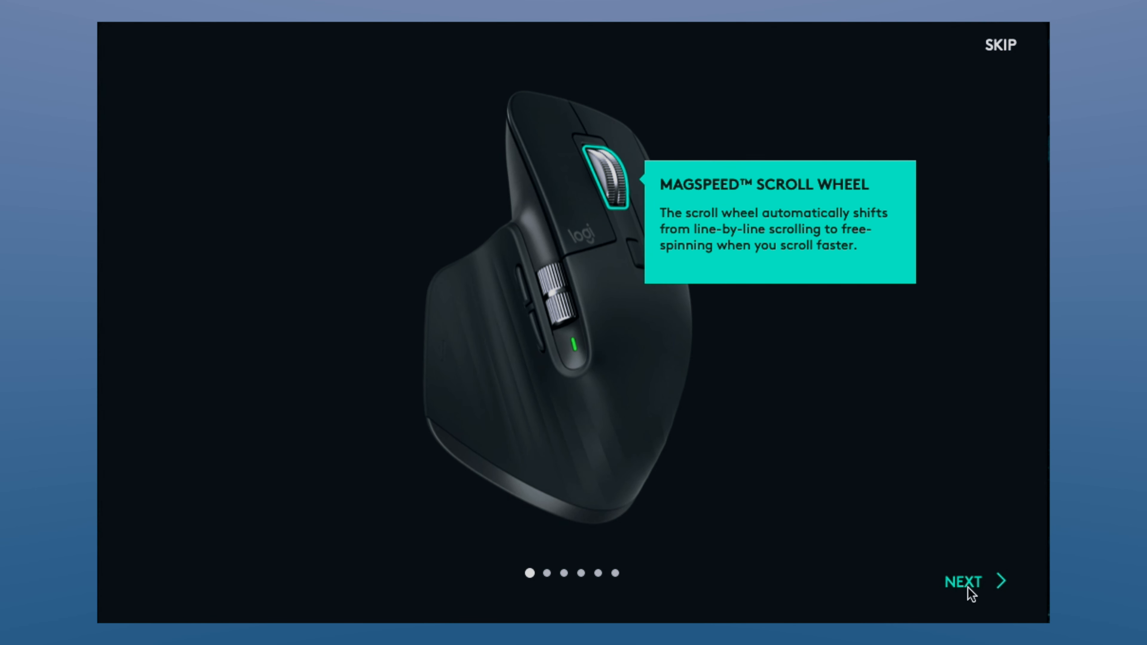
pyautogui.click(962, 581)
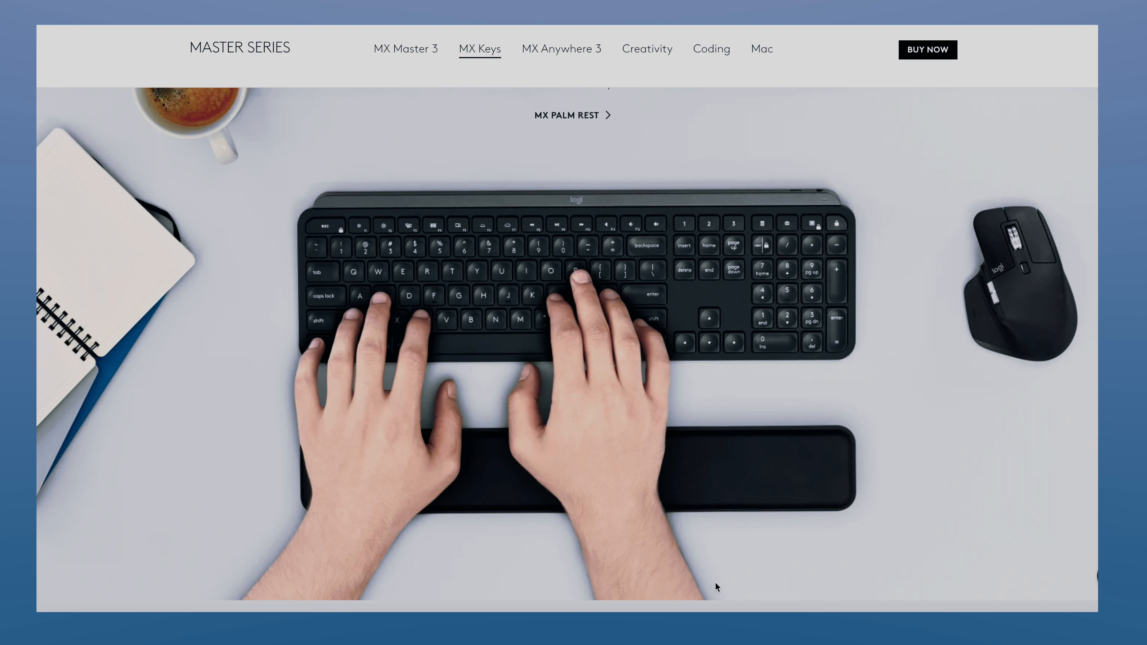
# Open the Amazon listing for the Logitech MX Palm Rest in black at $19.99.
pyautogui.click(565, 115)
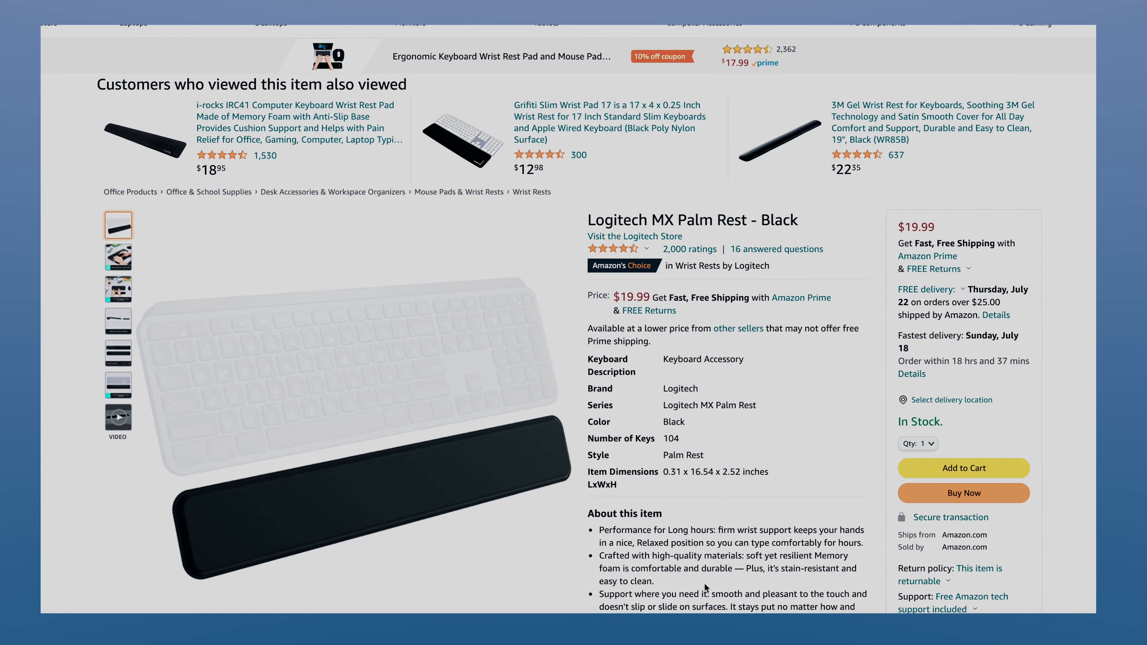
pyautogui.scroll(-3)
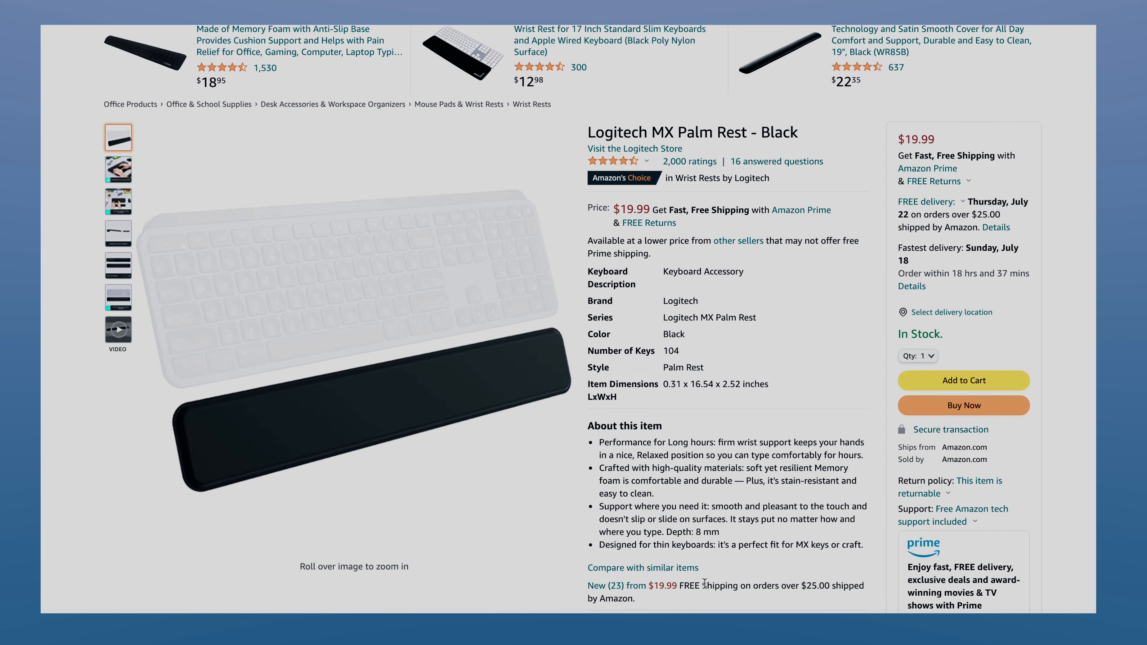
pyautogui.scroll(3)
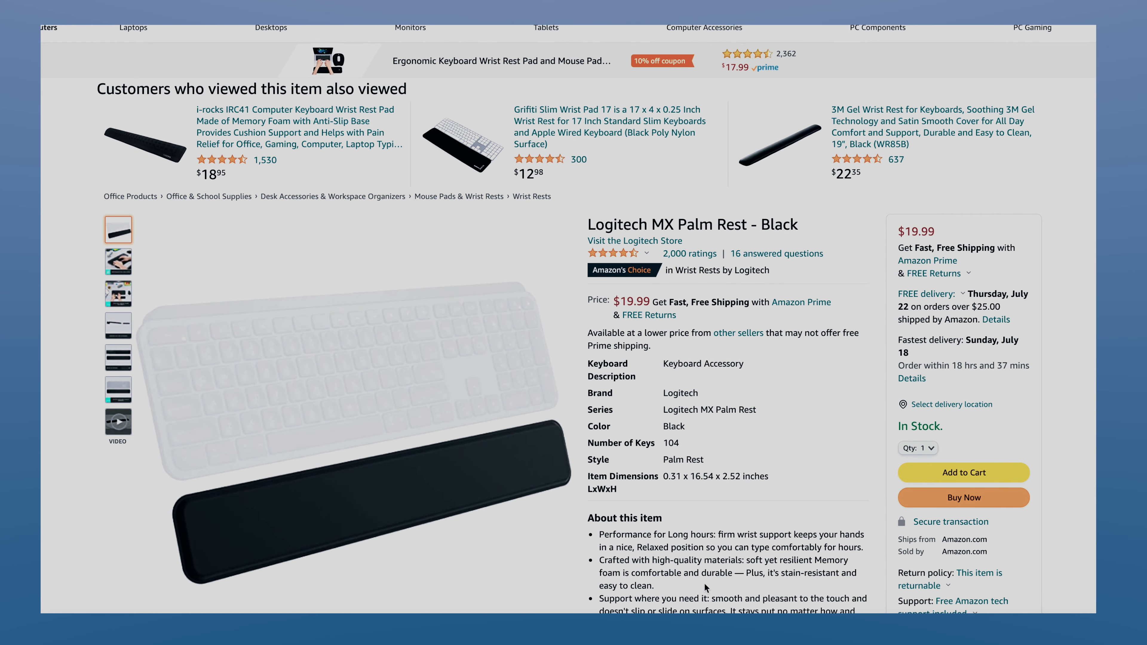